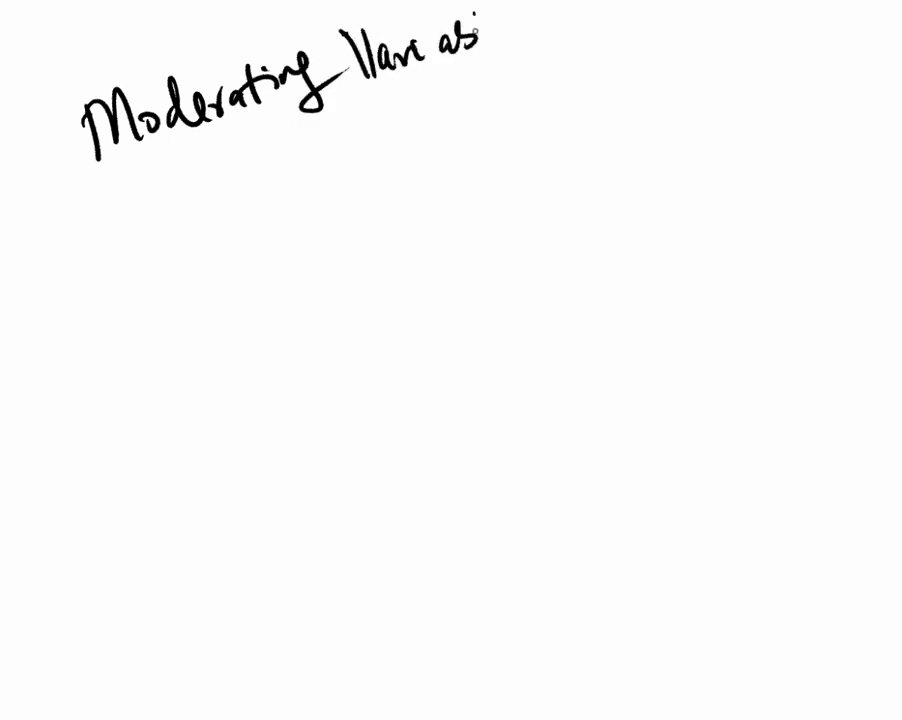
Step: Handwrite and underline 'Moderating Variable' across the top of the canvas
left_click_drag(85, 170, 560, 65)
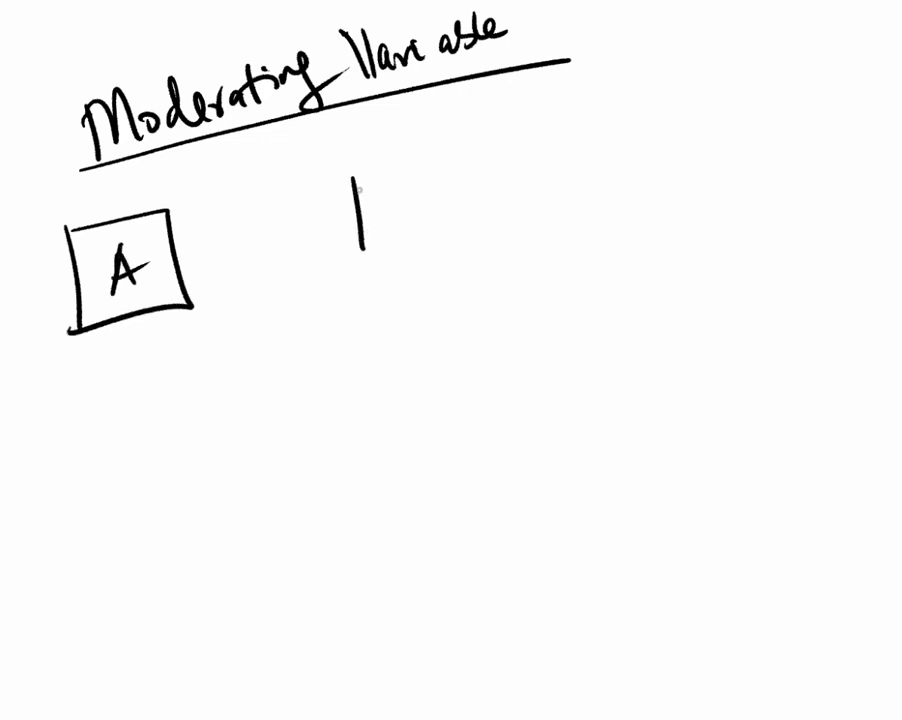
Step: Draw box B to the right of A, then box C arrowing into the A–B link
left_click_drag(355, 160, 455, 270)
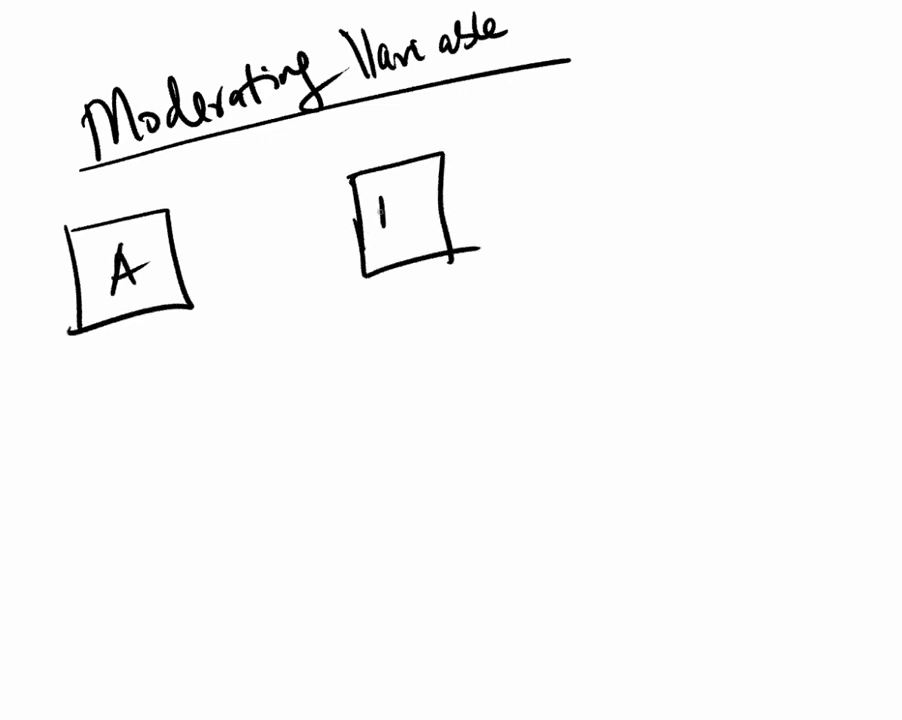
left_click_drag(180, 255, 355, 230)
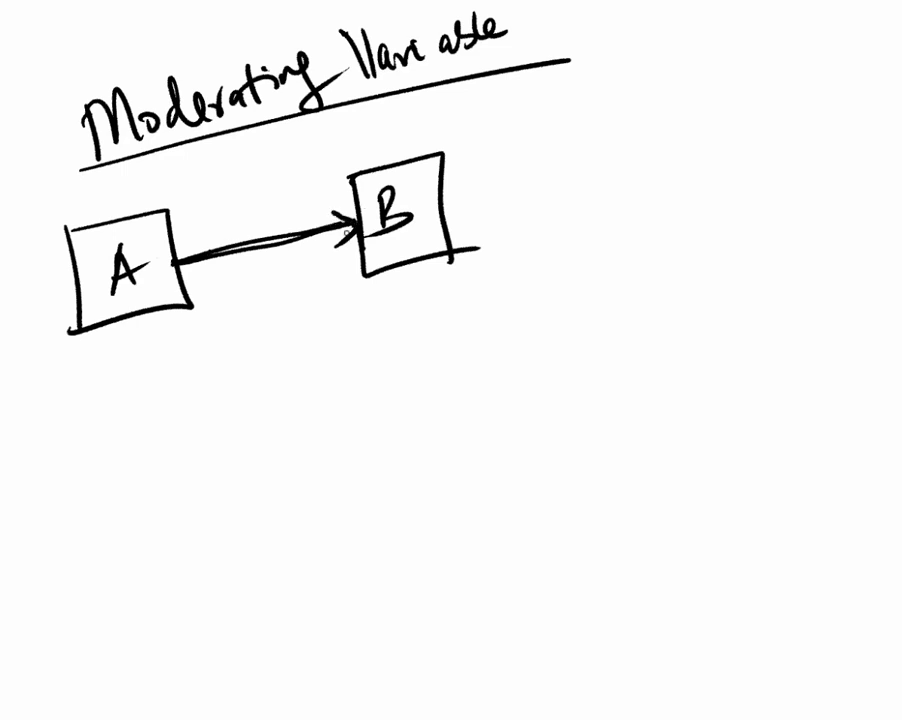
left_click_drag(270, 245, 283, 390)
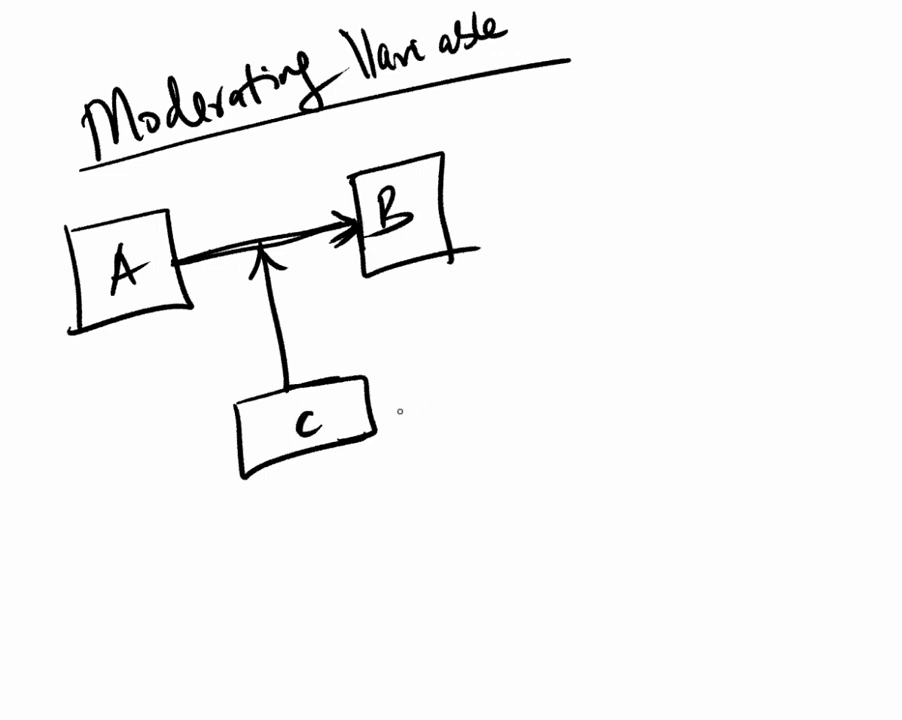
Step: Write the 'Moderating Variable' and 'Dependent Variable' labels, then erase the A-B-C diagram
type("m")
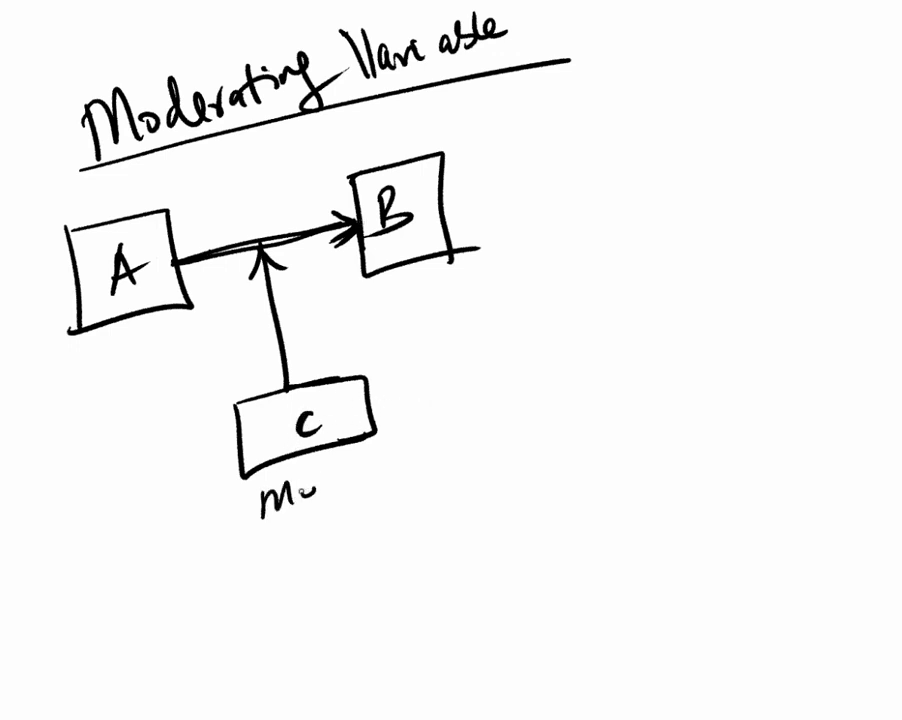
type("Moderating")
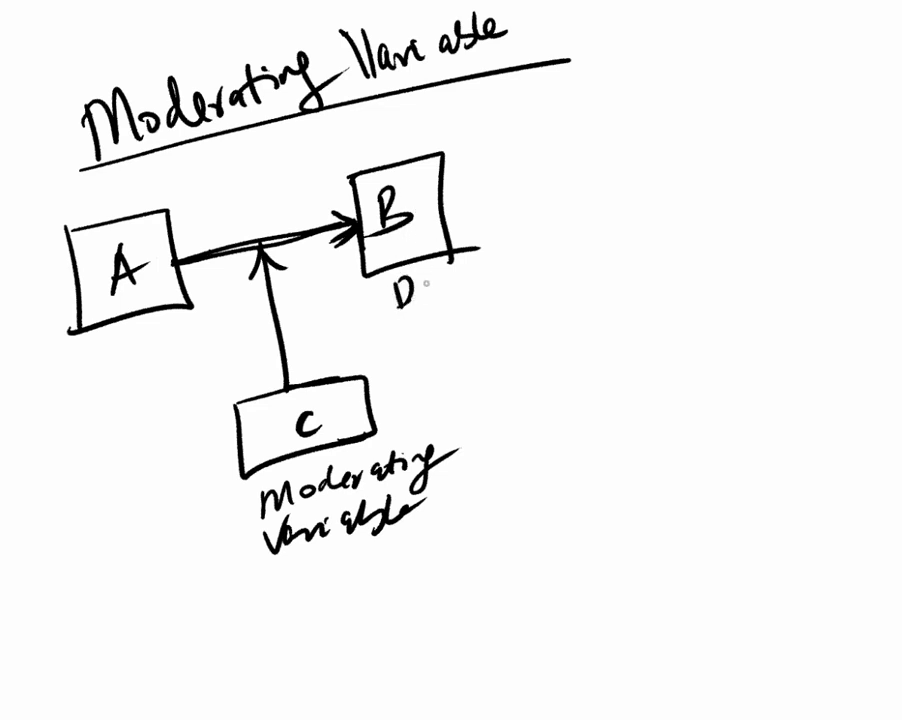
type("Depen")
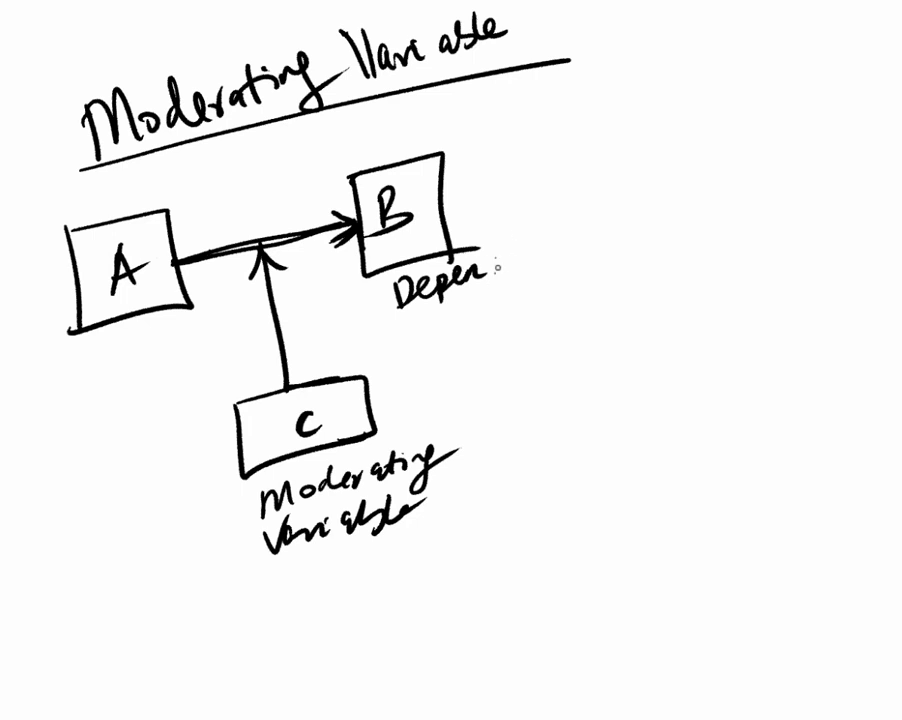
mouse_move(520, 250)
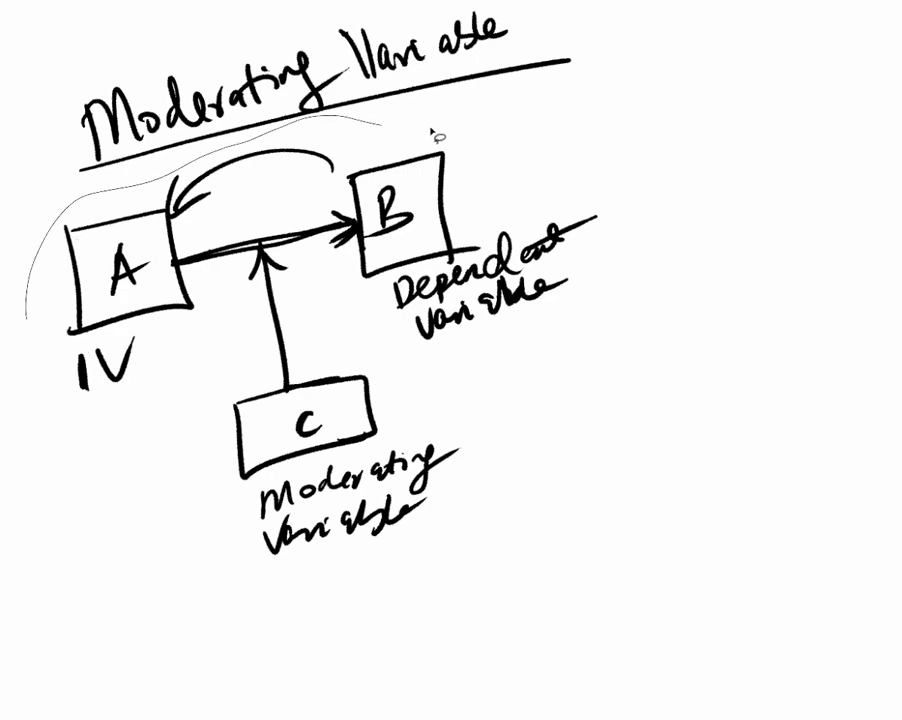
left_click_drag(430, 135, 60, 270)
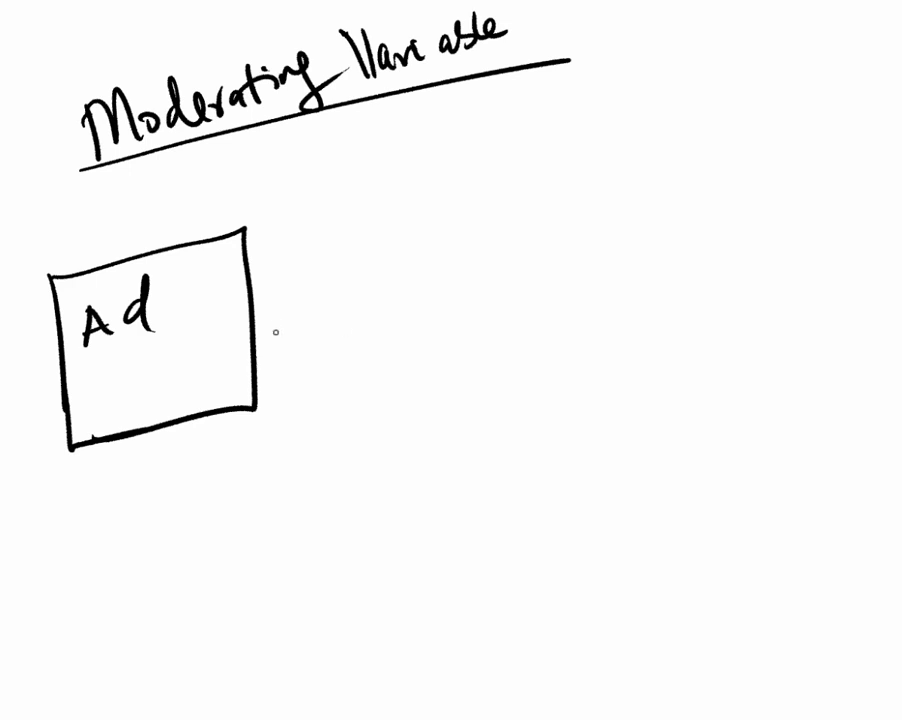
Step: Draw a line from Ad to a second box labelled 'Sales'
left_click_drag(265, 330, 590, 222)
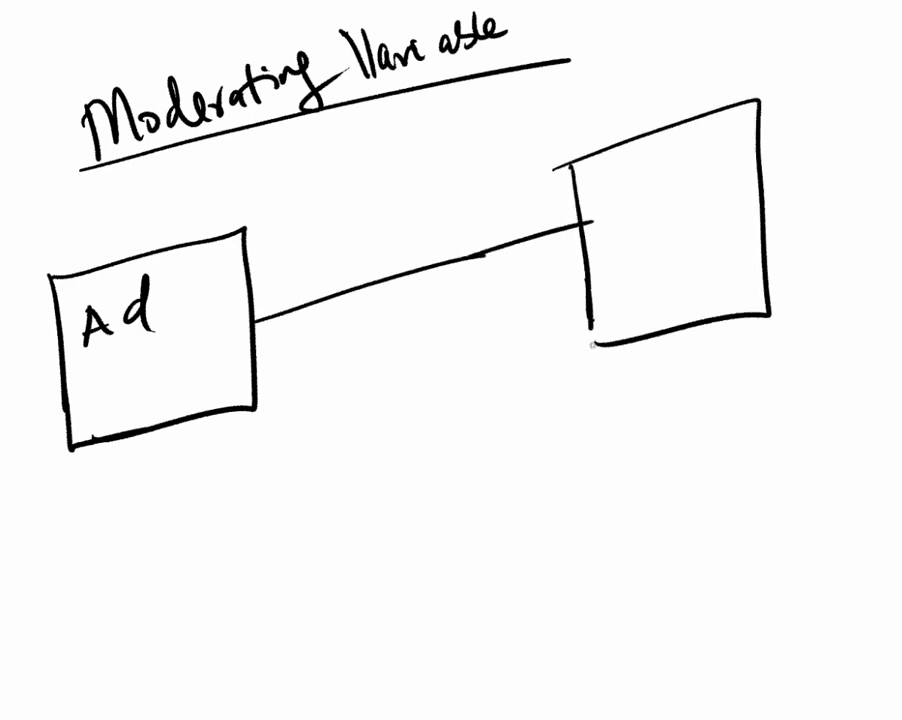
type("Sa")
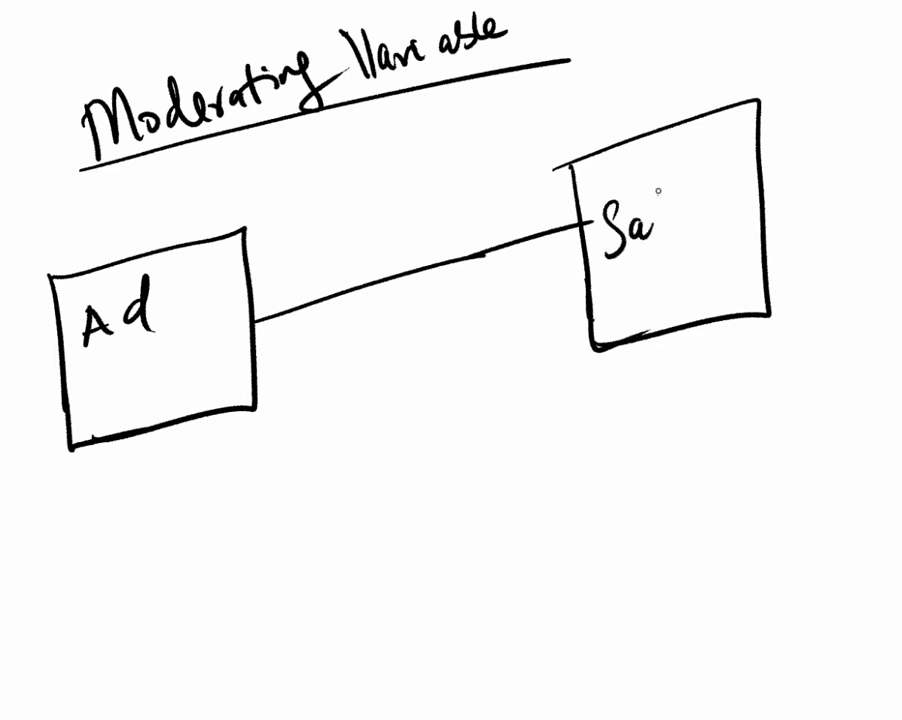
type("les")
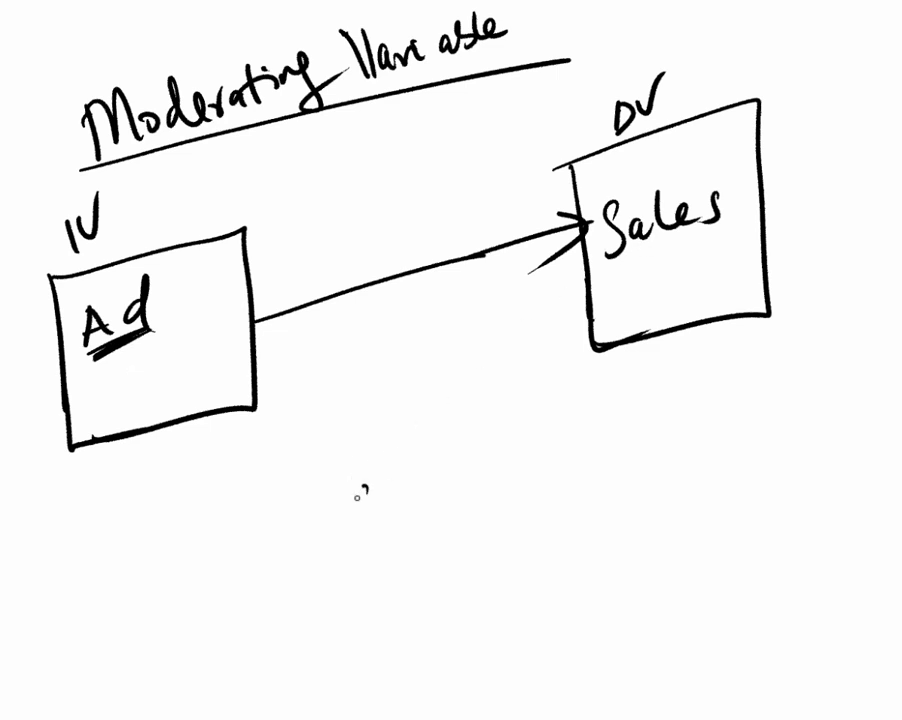
Step: Write 'Competition' for the moderator box and jot short notes below
type("Compo")
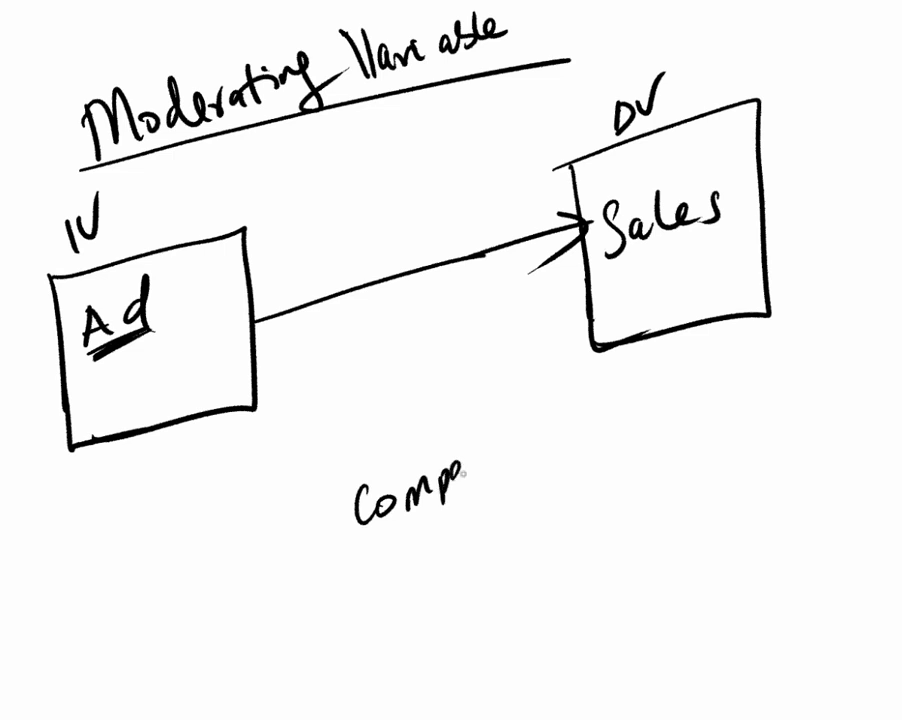
type("tition")
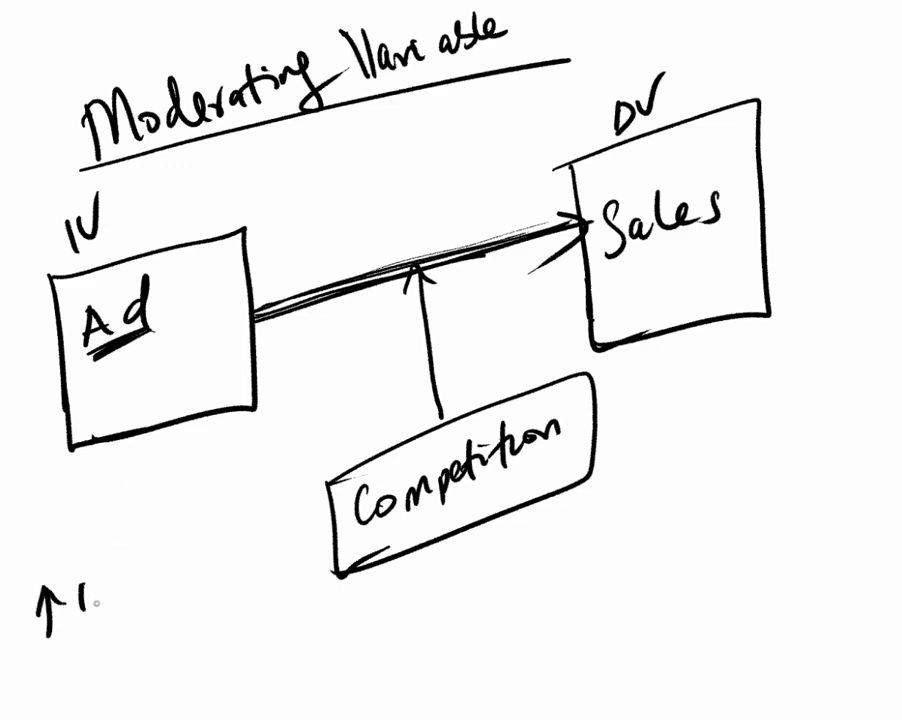
type("0")
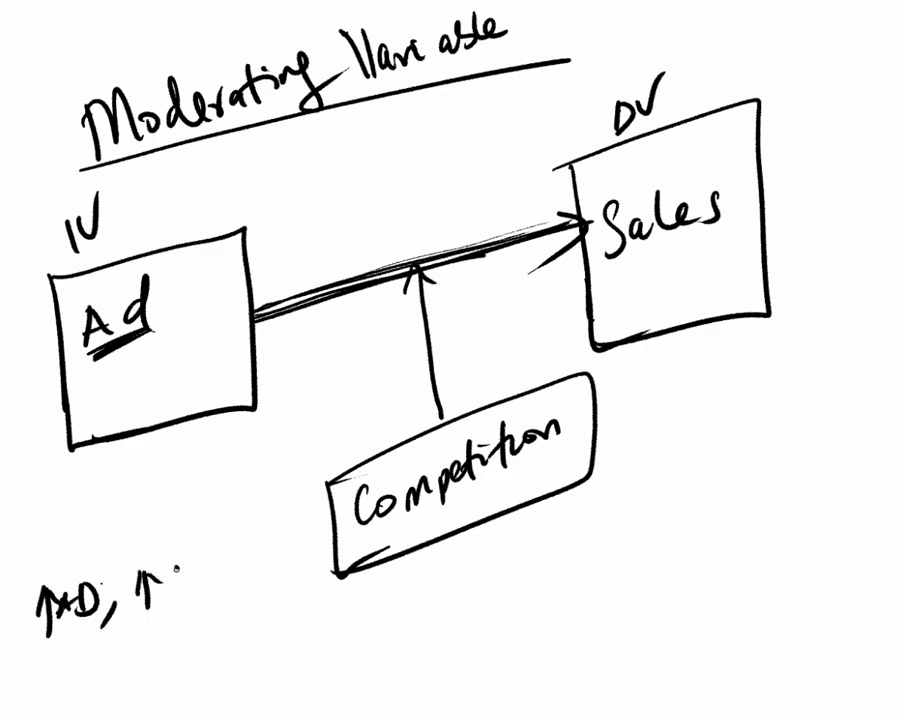
type("S")
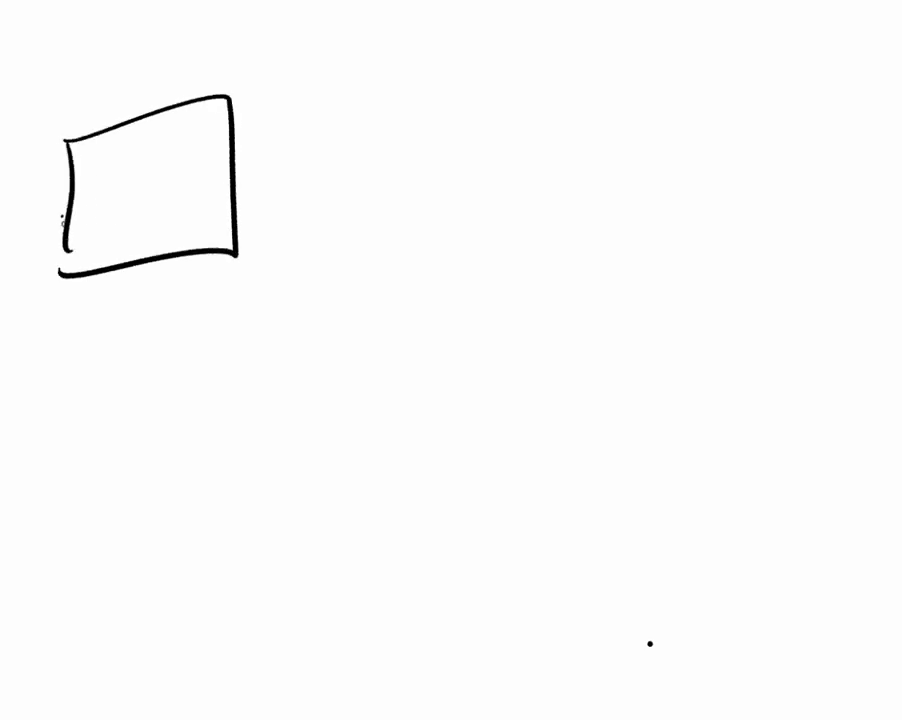
Step: Write 'Stress' in the first box and draw a line to a second box labelled 'D'
left_click_drag(80, 200, 175, 195)
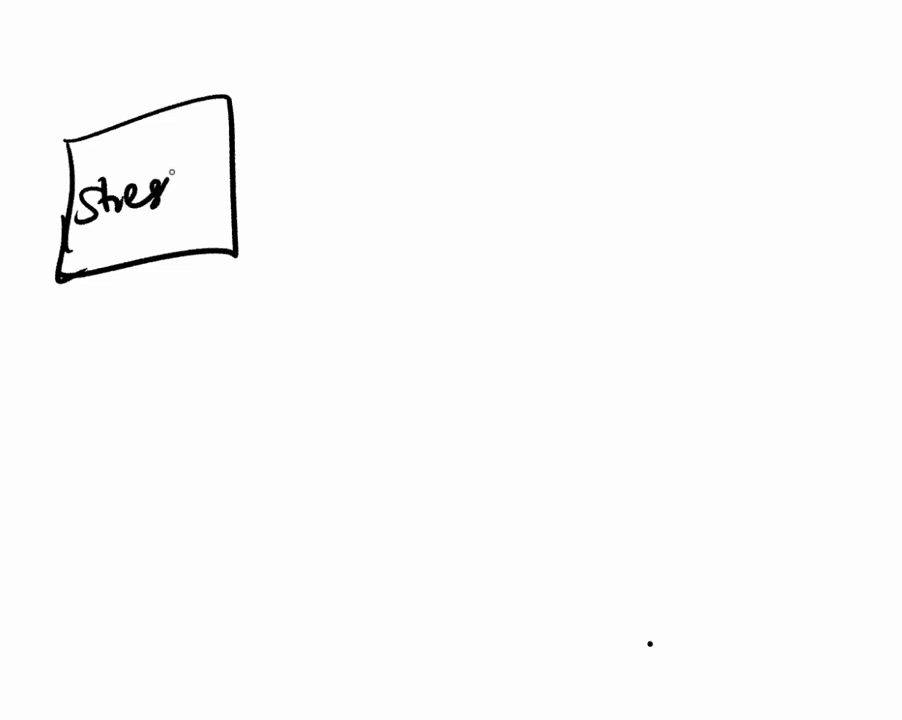
left_click_drag(240, 178, 510, 158)
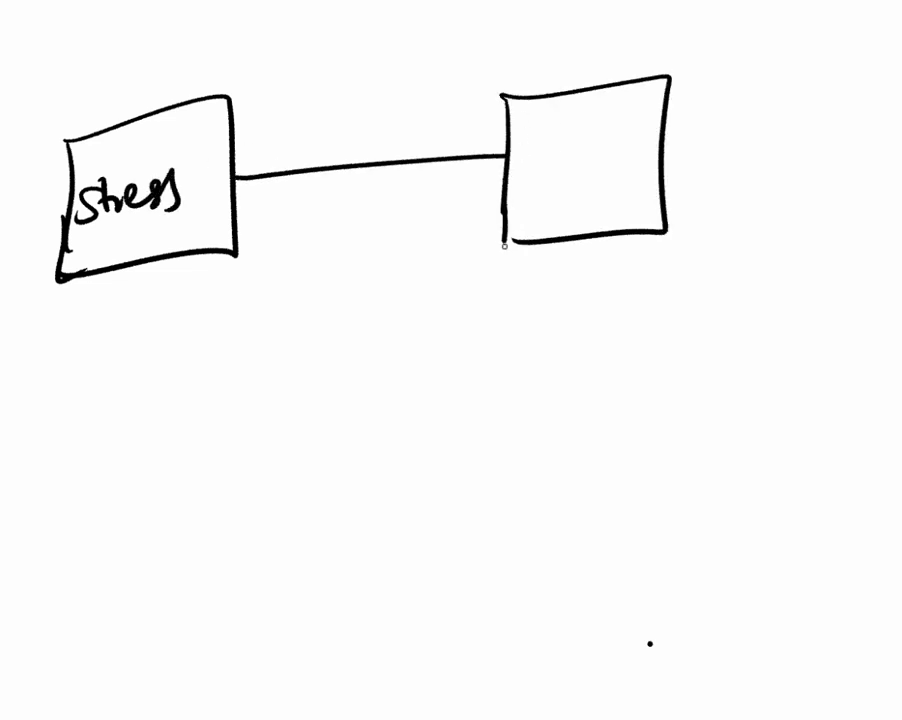
type("Depression")
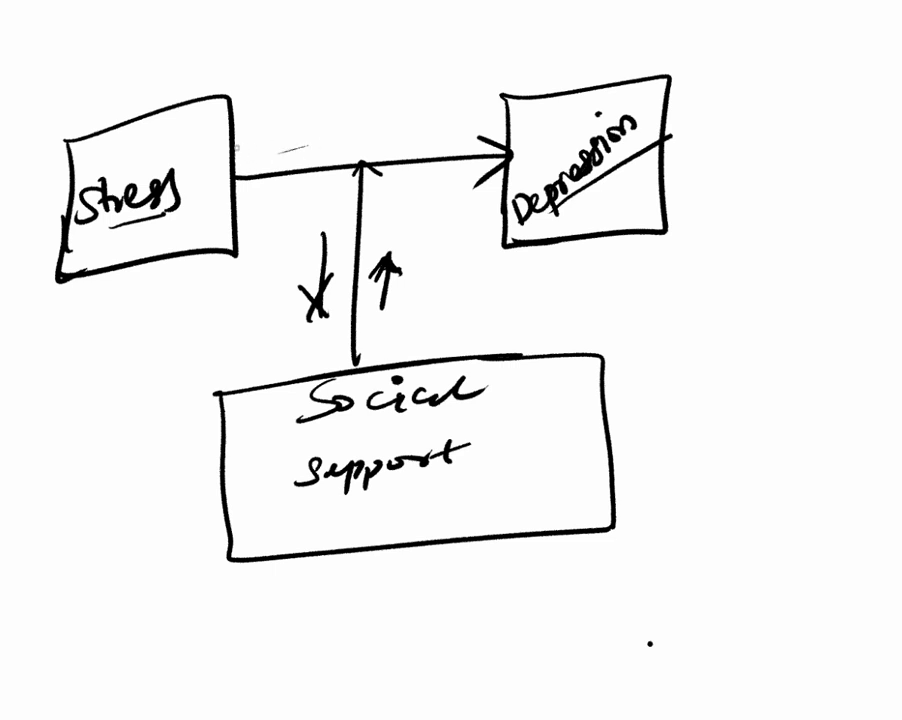
Step: Circle the Social support label and draw a downward arrow beside its box
left_click_drag(235, 145, 520, 135)
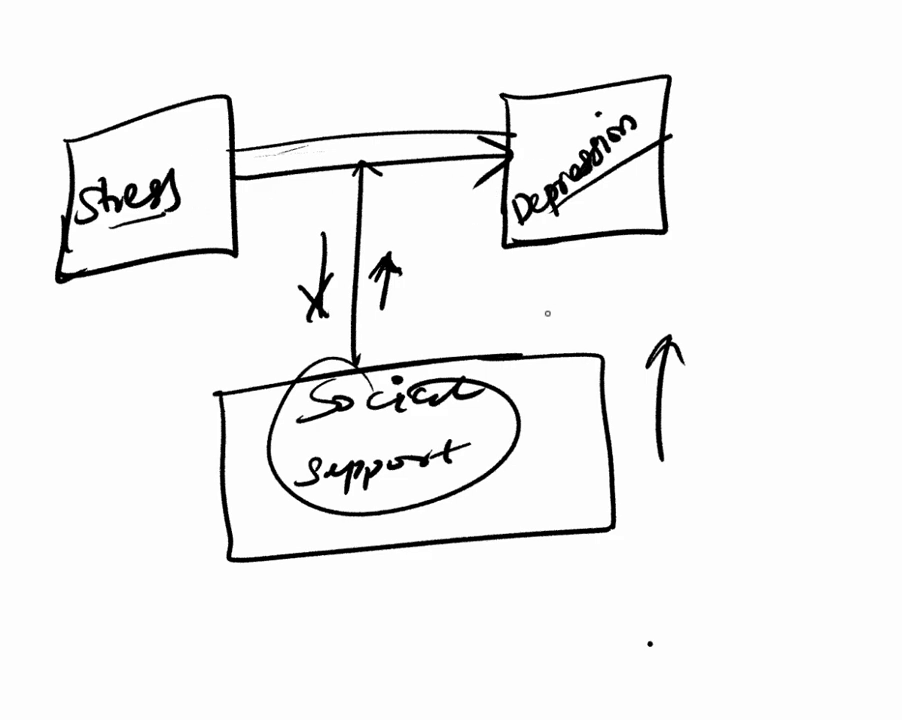
left_click_drag(180, 370, 190, 560)
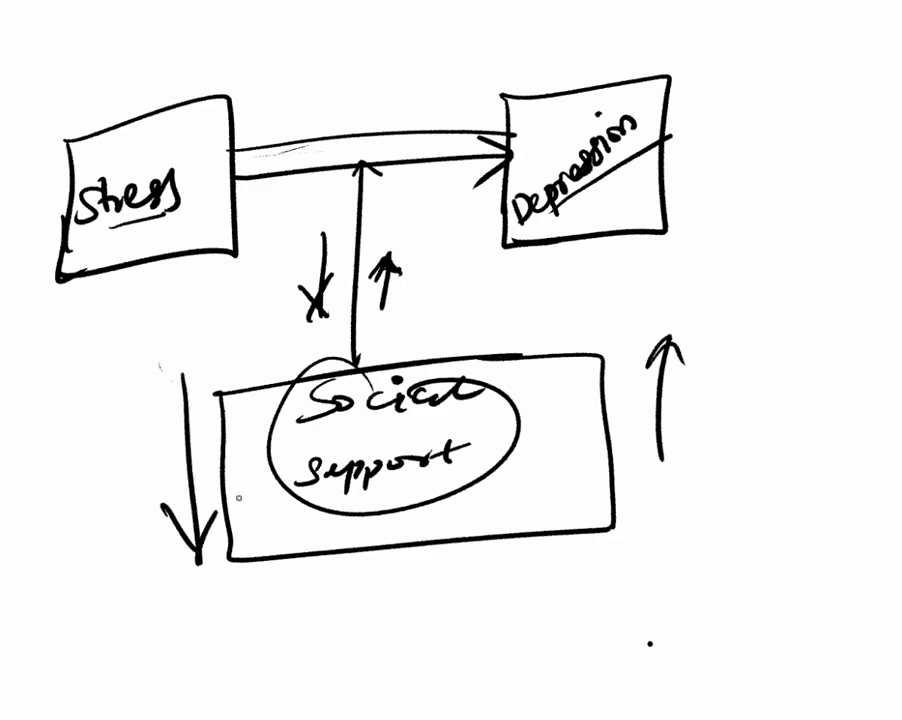